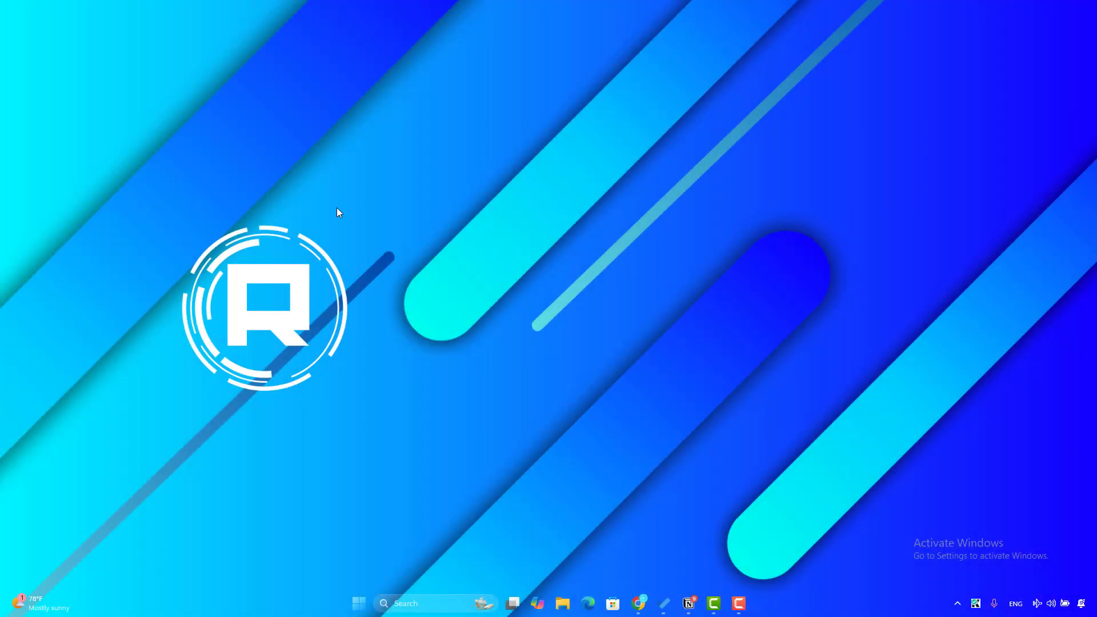
Search the Start menu for 'control Panel' and launch Control Panel.
left_click(358, 603)
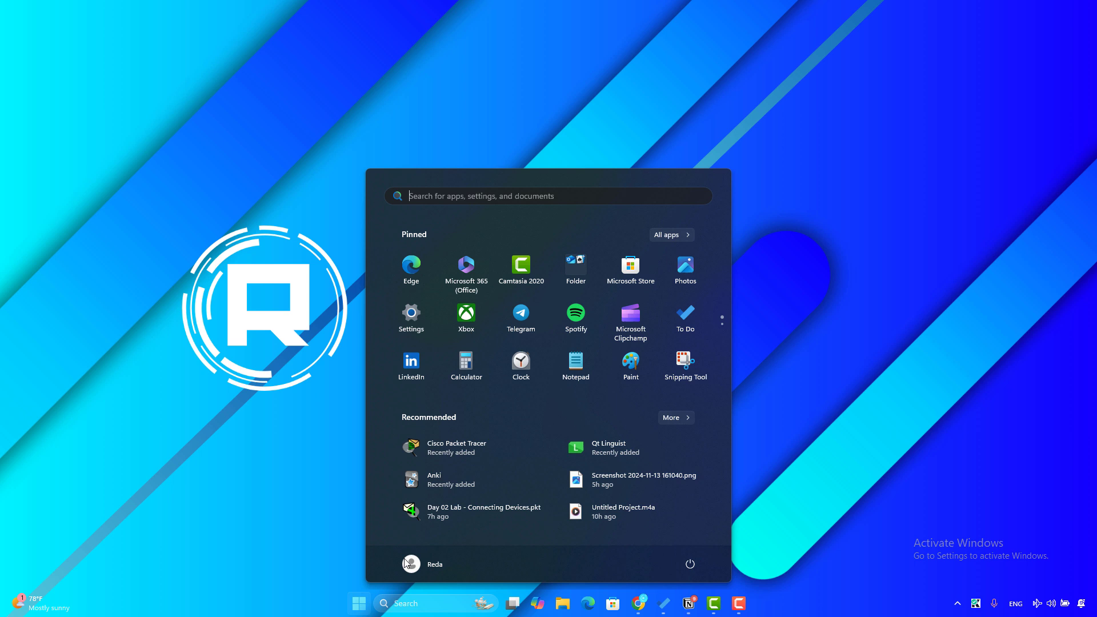
type("control Panel")
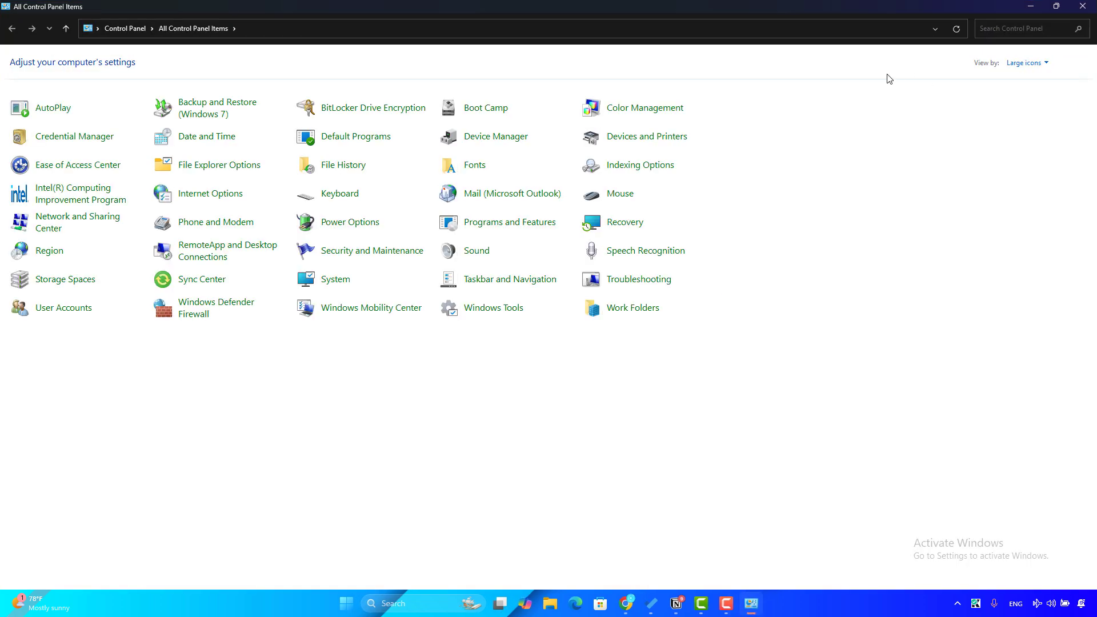
mouse_move(992, 70)
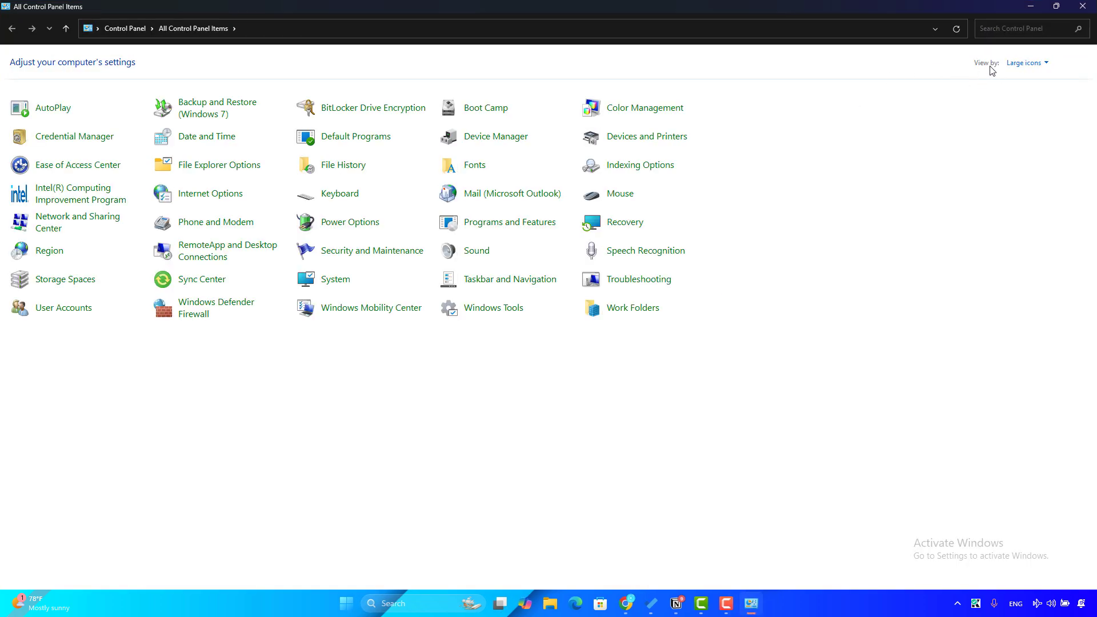
View Control Panel by Category and go through Network and Internet to the Network and Sharing Center.
left_click(1026, 61)
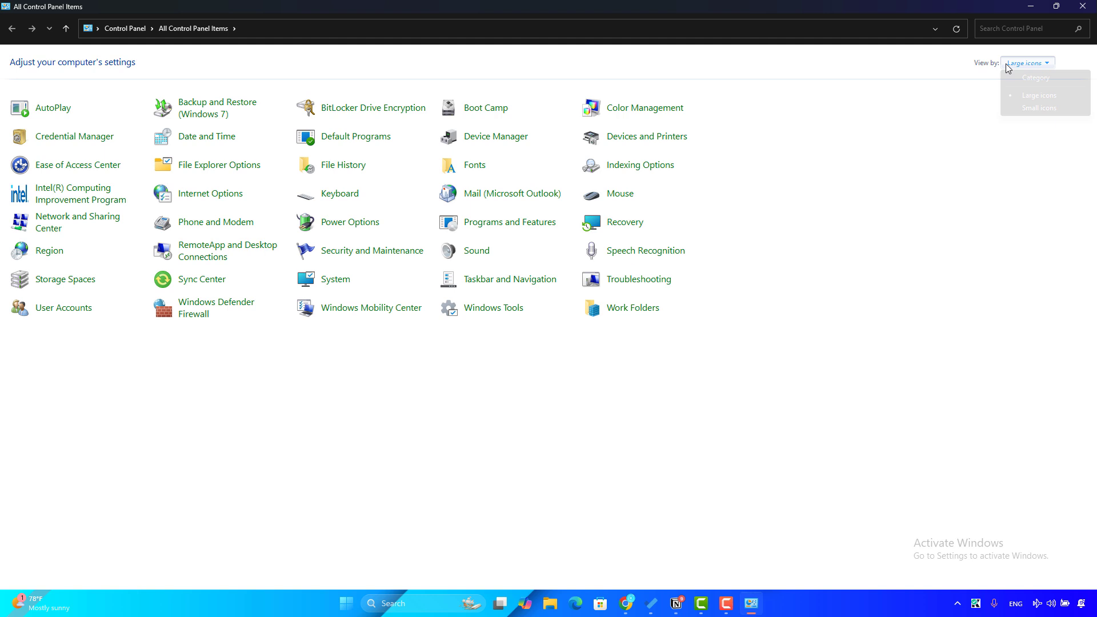
left_click(1037, 77)
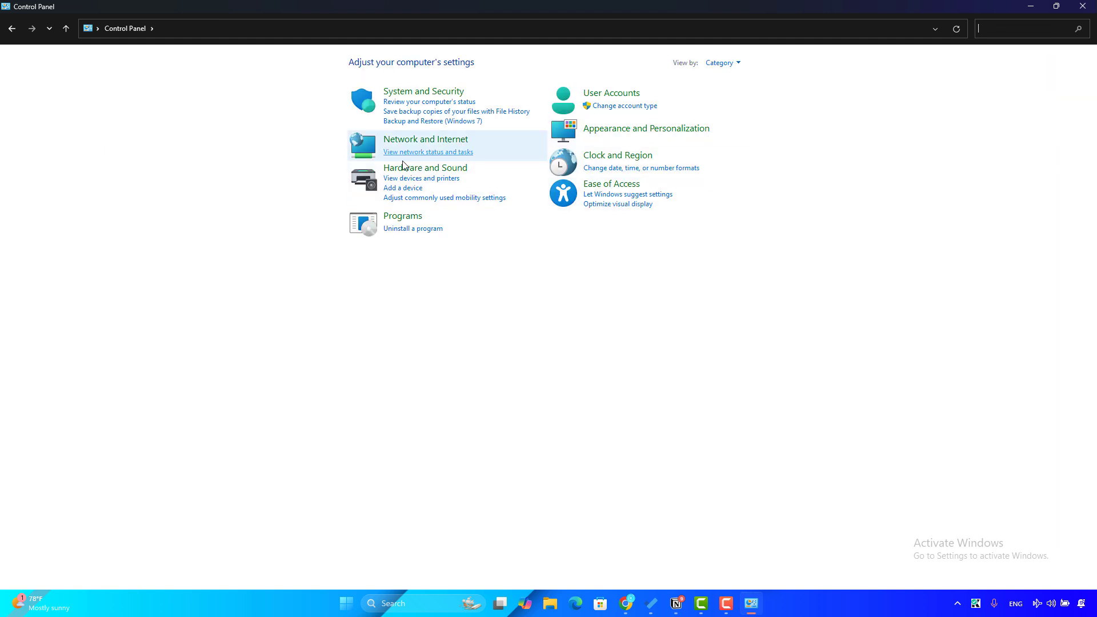
mouse_move(425, 138)
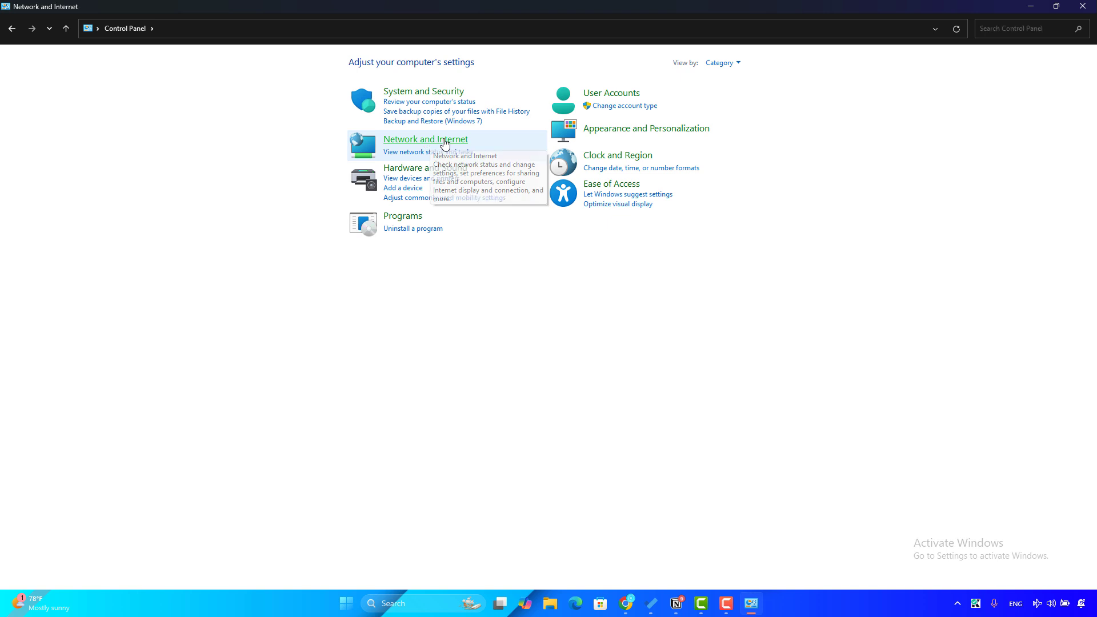
left_click(425, 139)
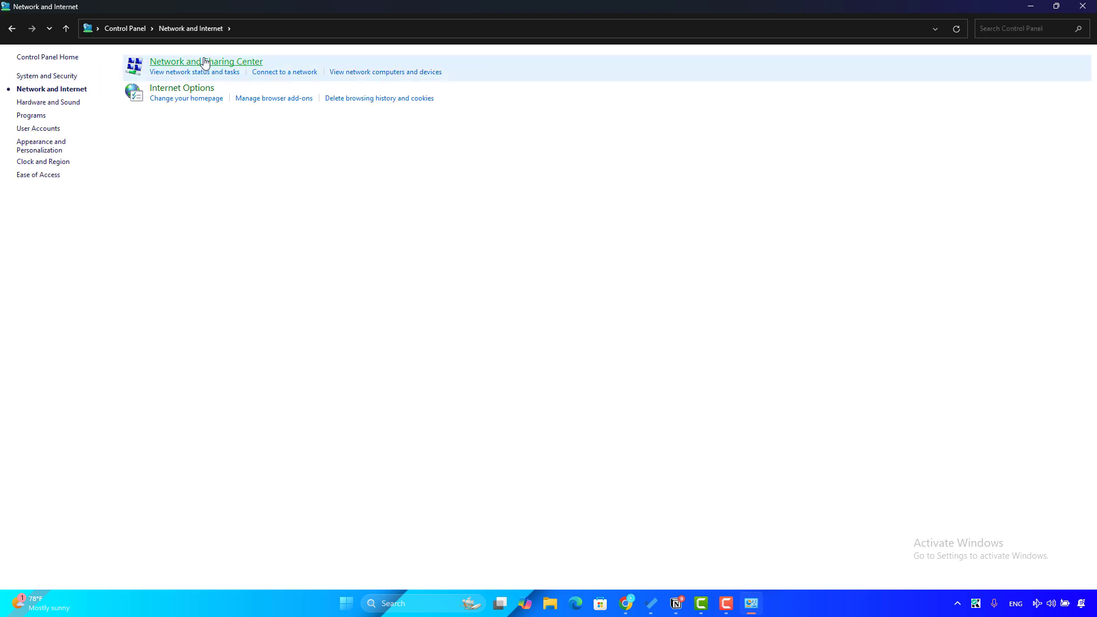
left_click(206, 62)
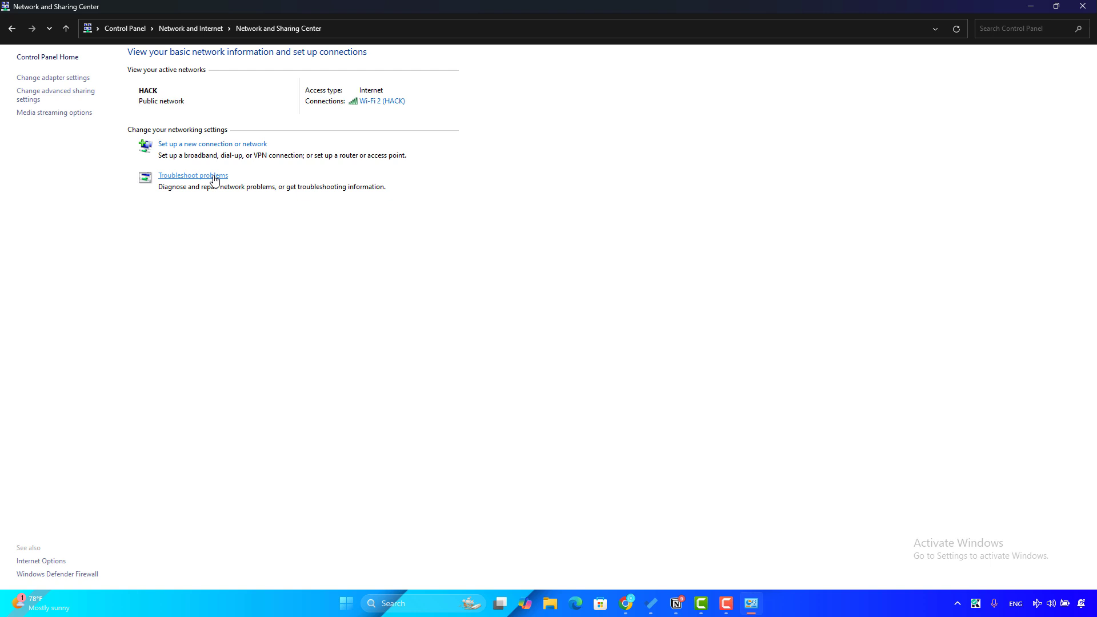
mouse_move(46, 106)
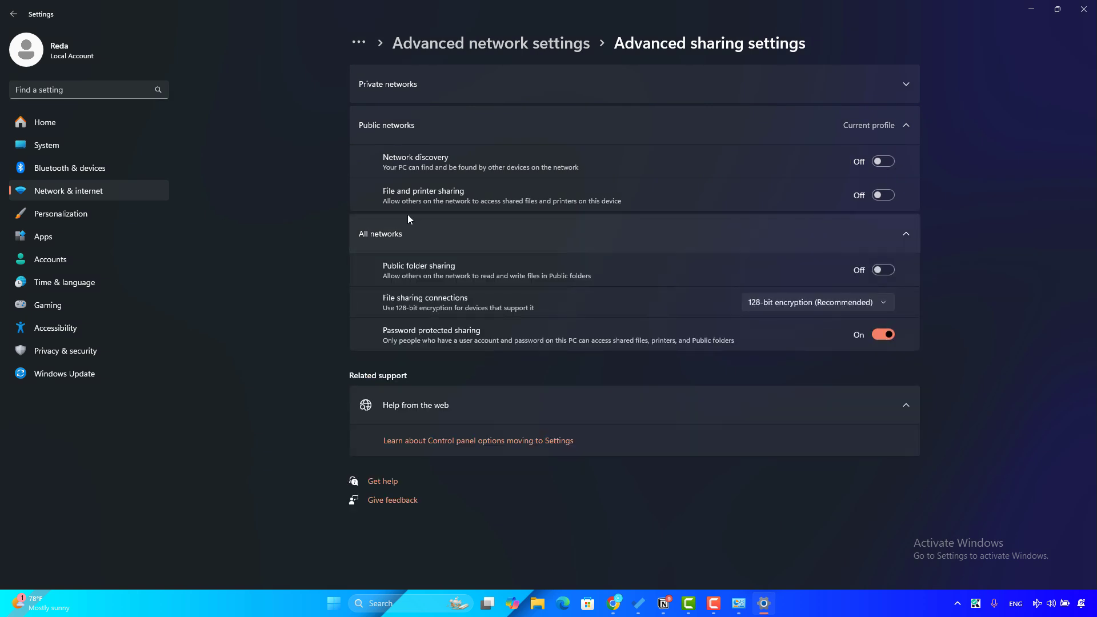
mouse_move(362, 242)
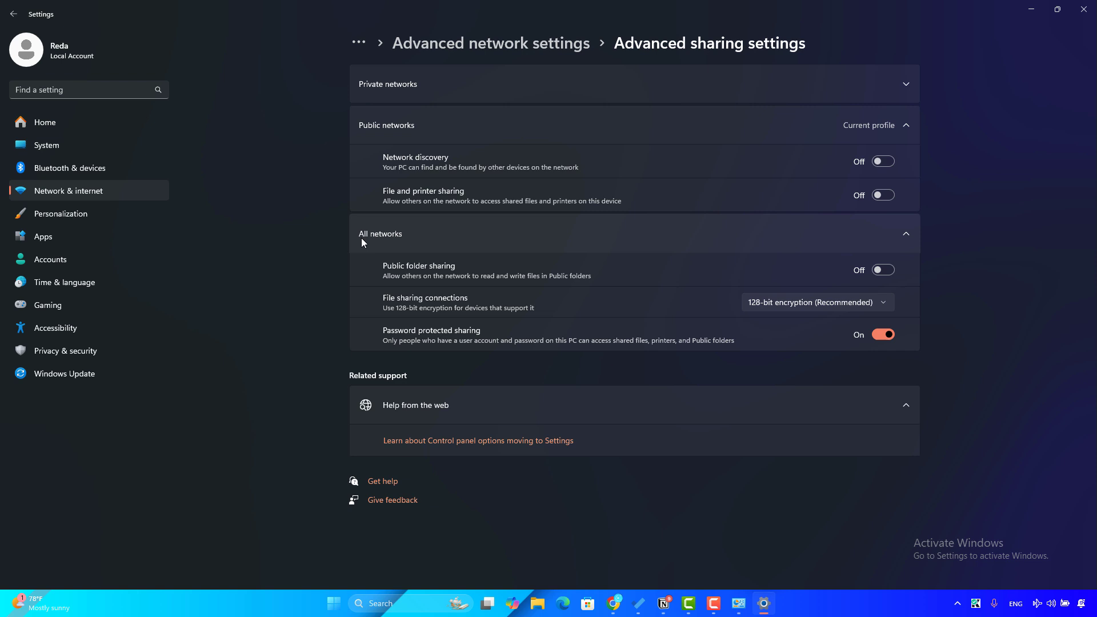
mouse_move(385, 342)
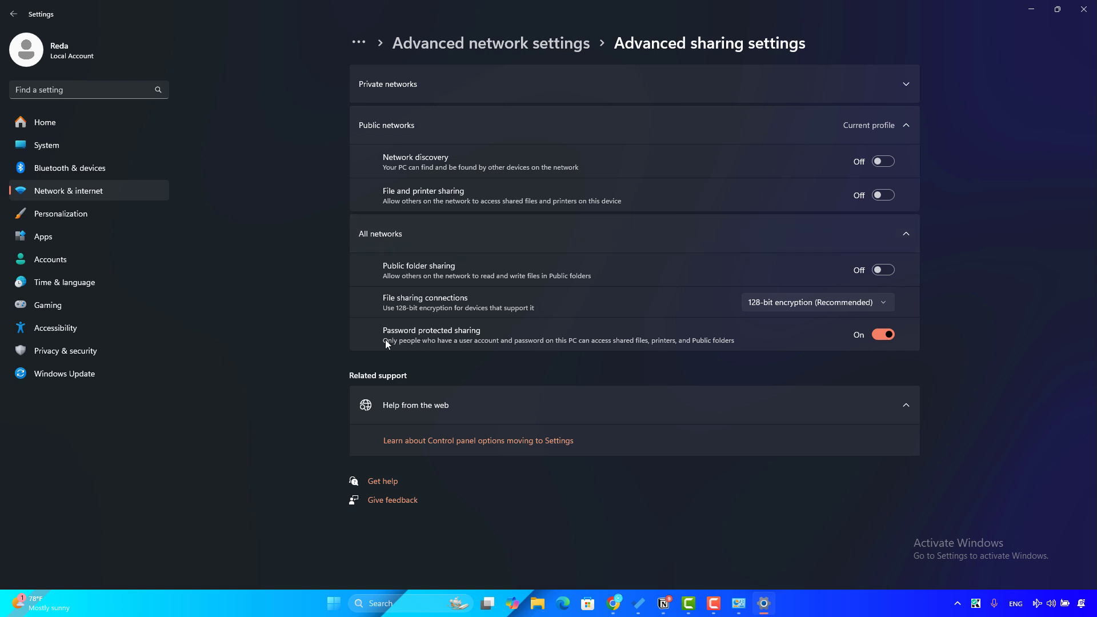
mouse_move(468, 333)
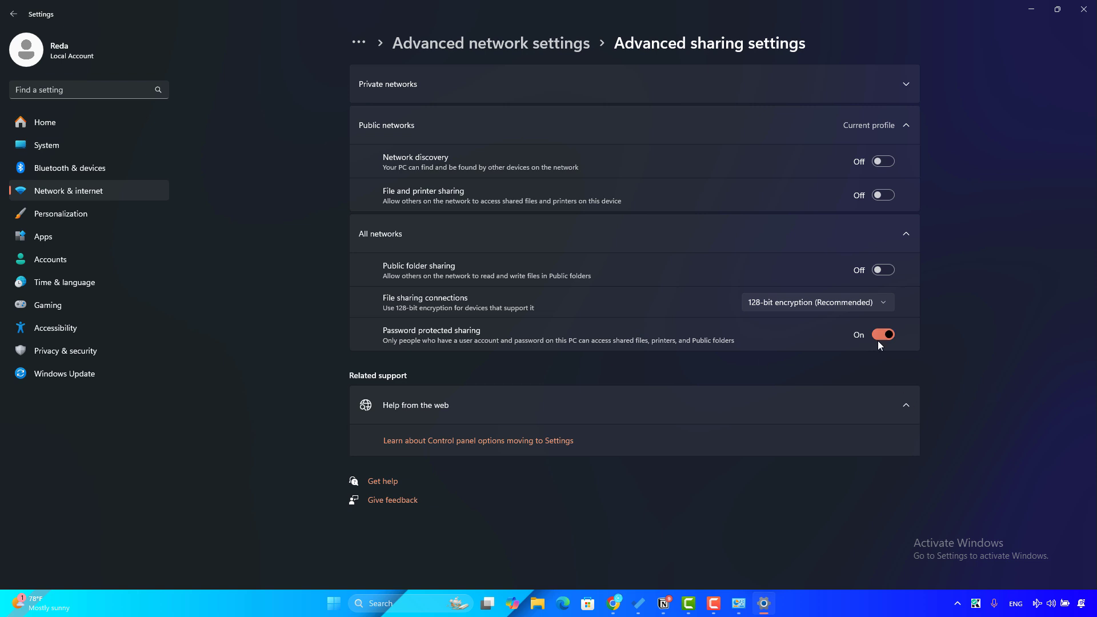
mouse_move(893, 341)
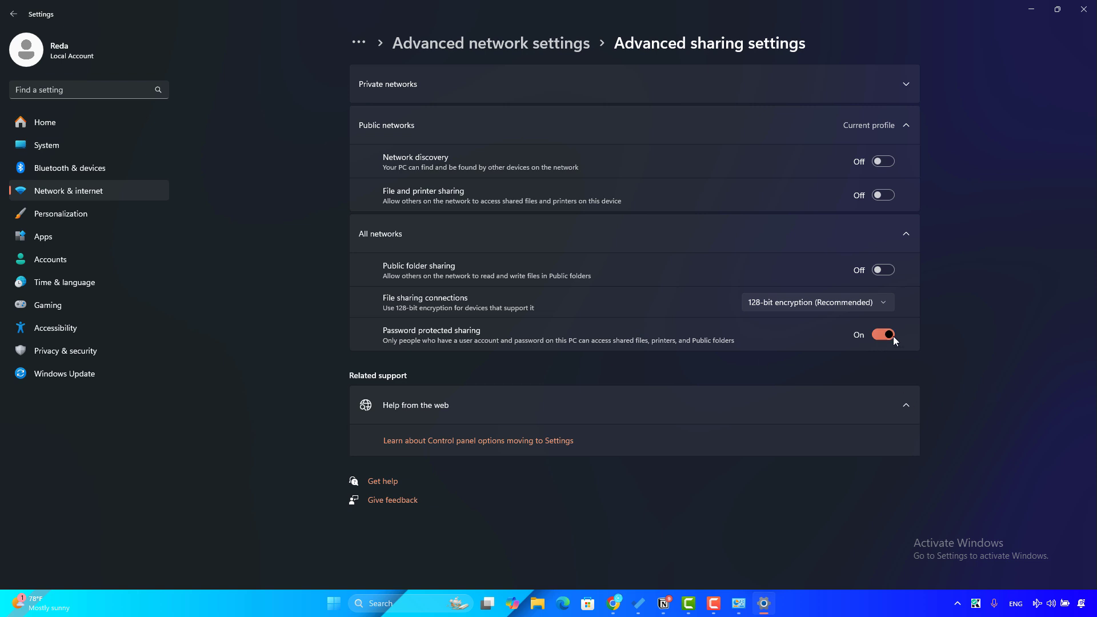
Confirm Password protected sharing is On under All networks in Advanced sharing settings.
left_click(882, 335)
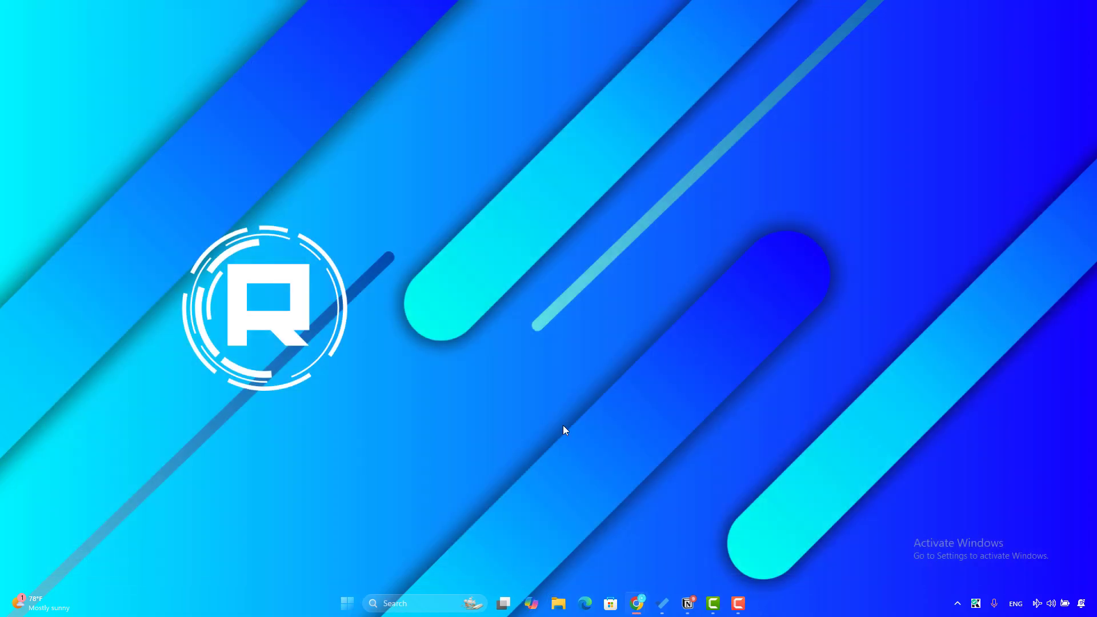
mouse_move(494, 386)
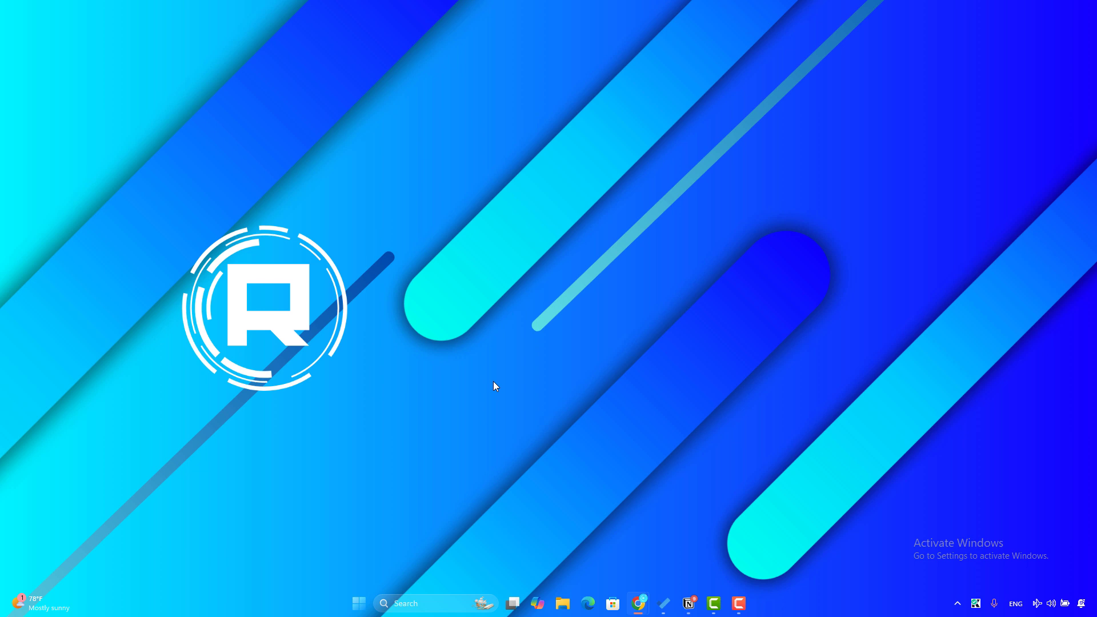
mouse_move(317, 470)
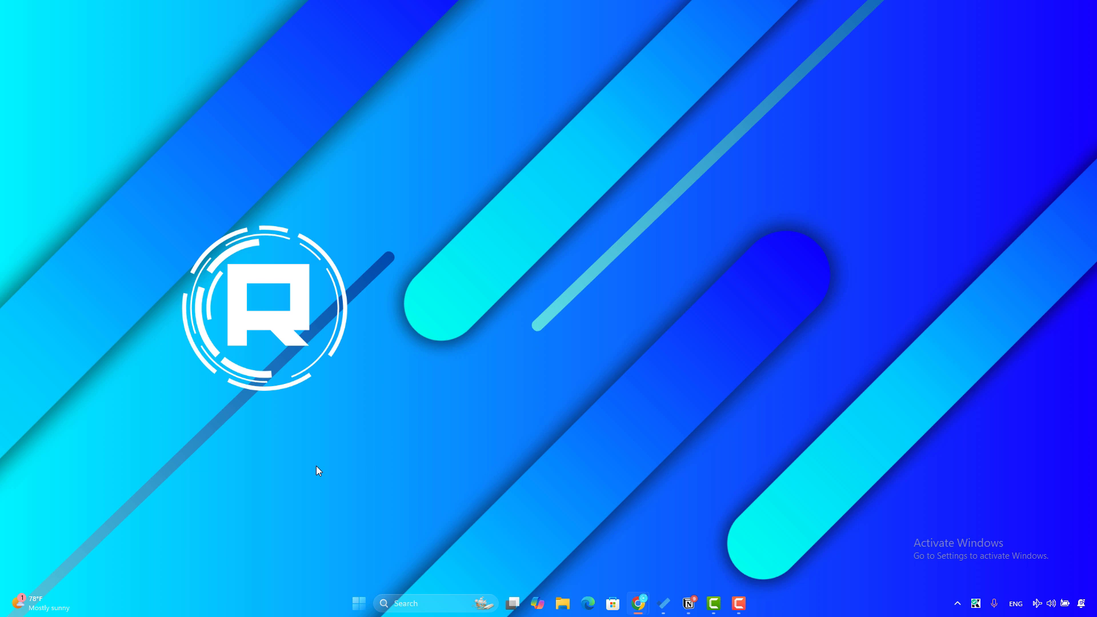
Search the Start menu for 'local' and launch Local Security Policy.
left_click(358, 603)
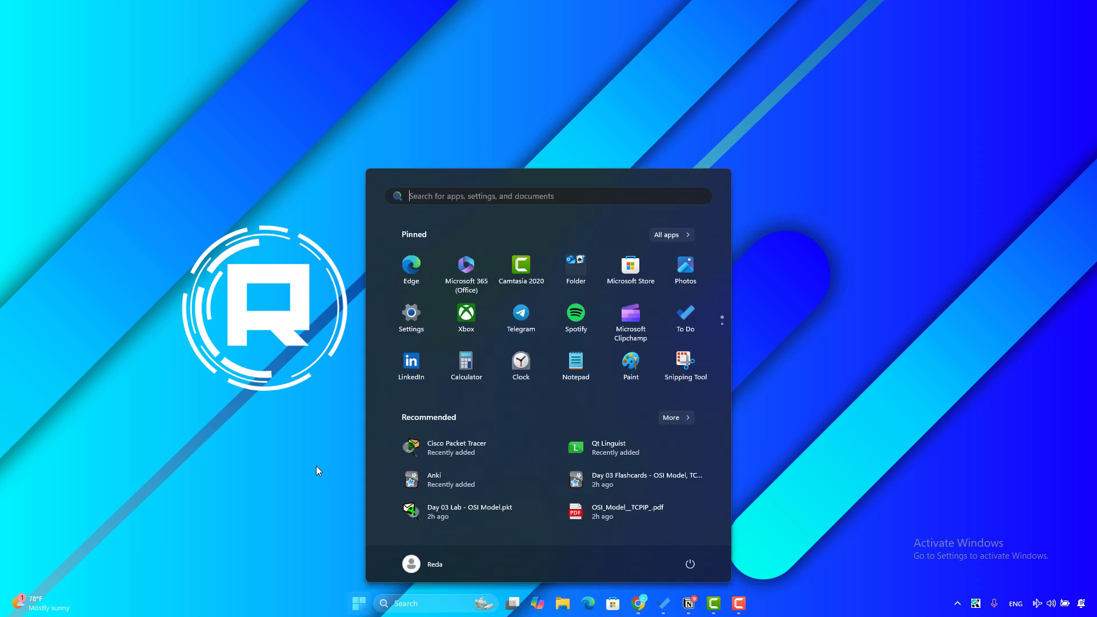
type("local")
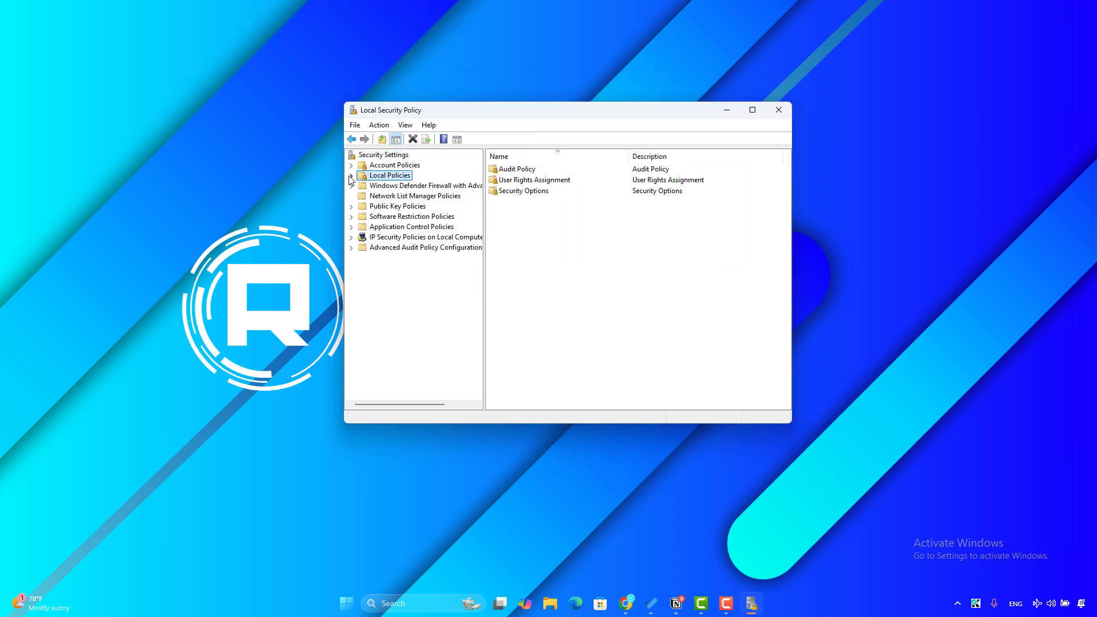
Under Local Policies, list Security Options and select the blank-password console logon policy.
left_click(351, 175)
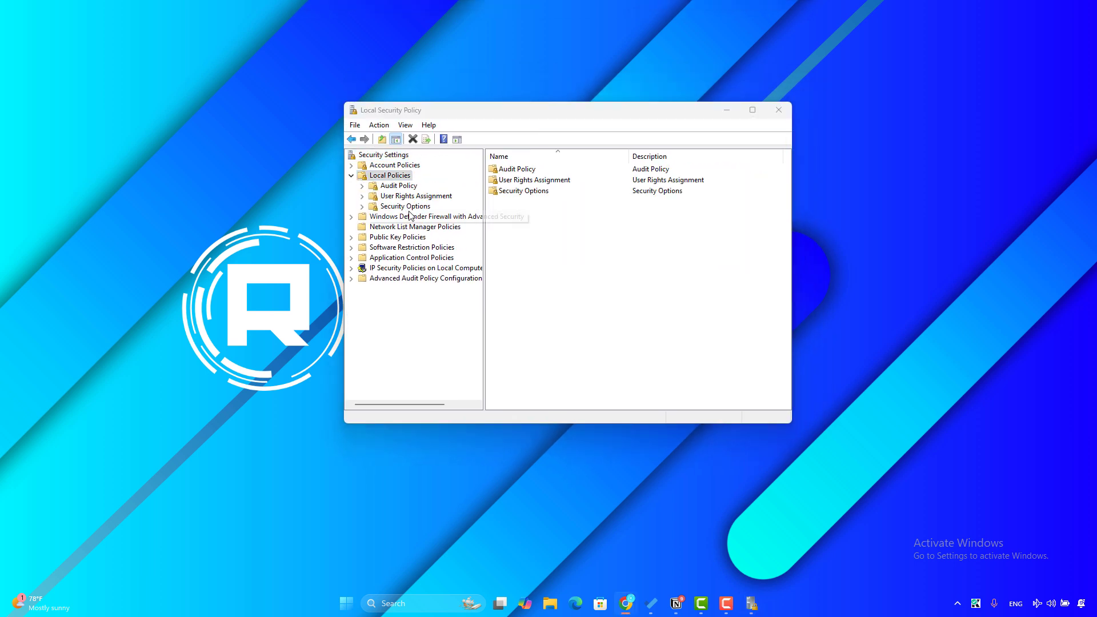
left_click(403, 206)
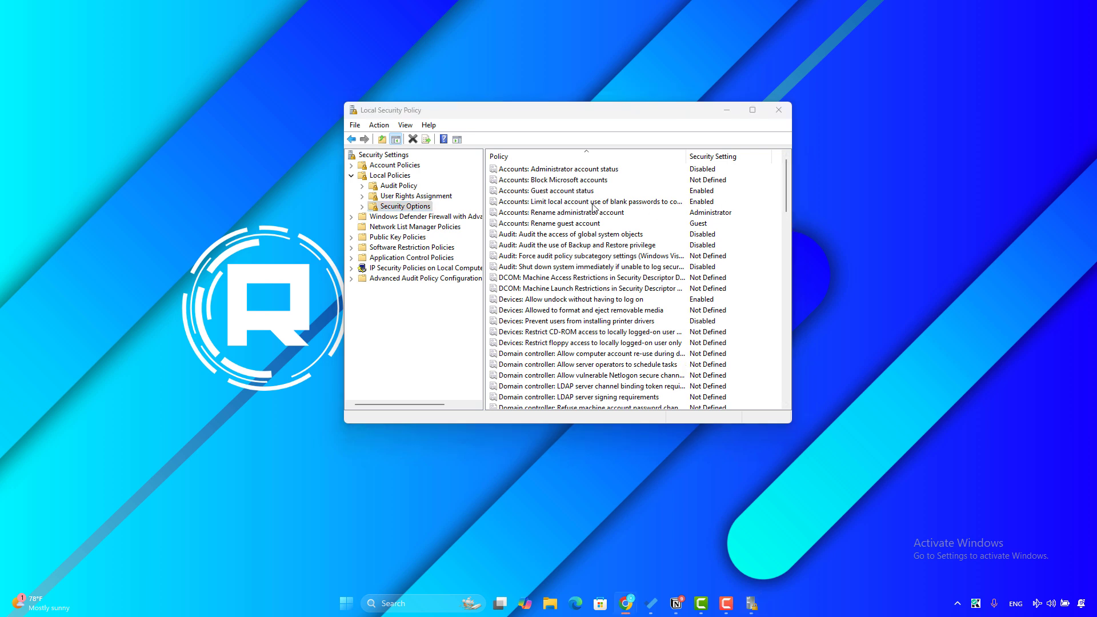
left_click(587, 201)
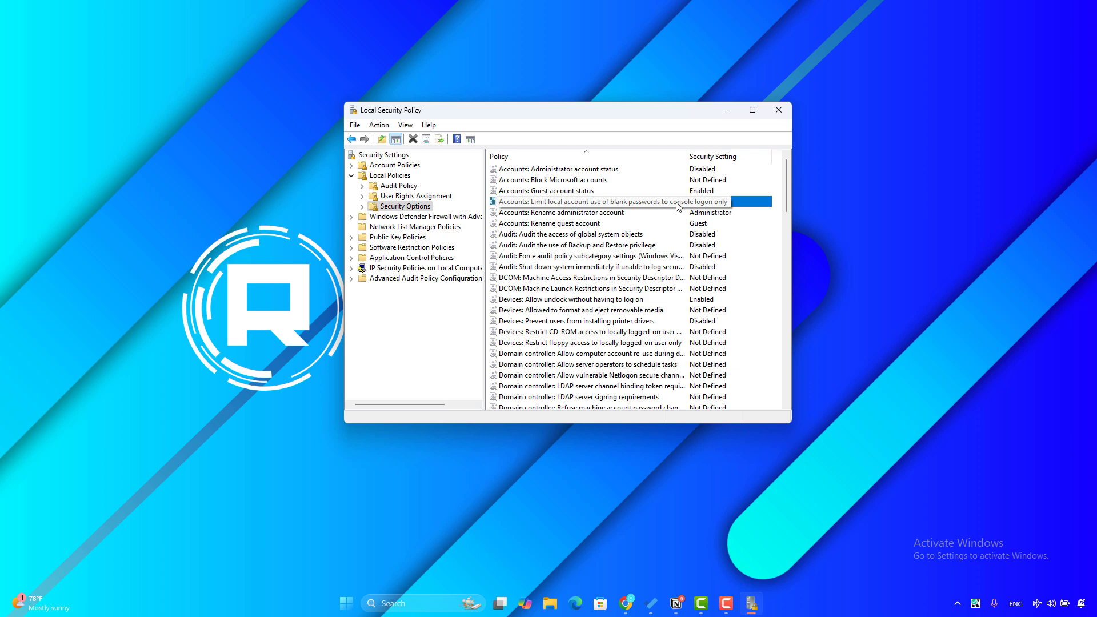
mouse_move(633, 214)
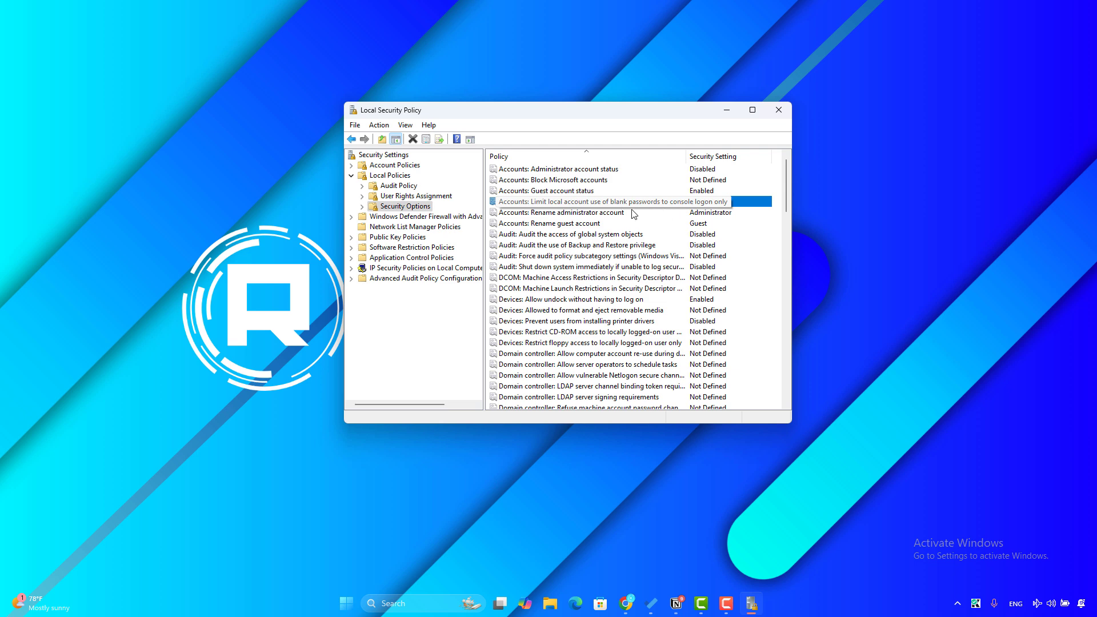
Set 'Limit local account use of blank passwords to console logon only' to Enabled and confirm.
double_click(586, 201)
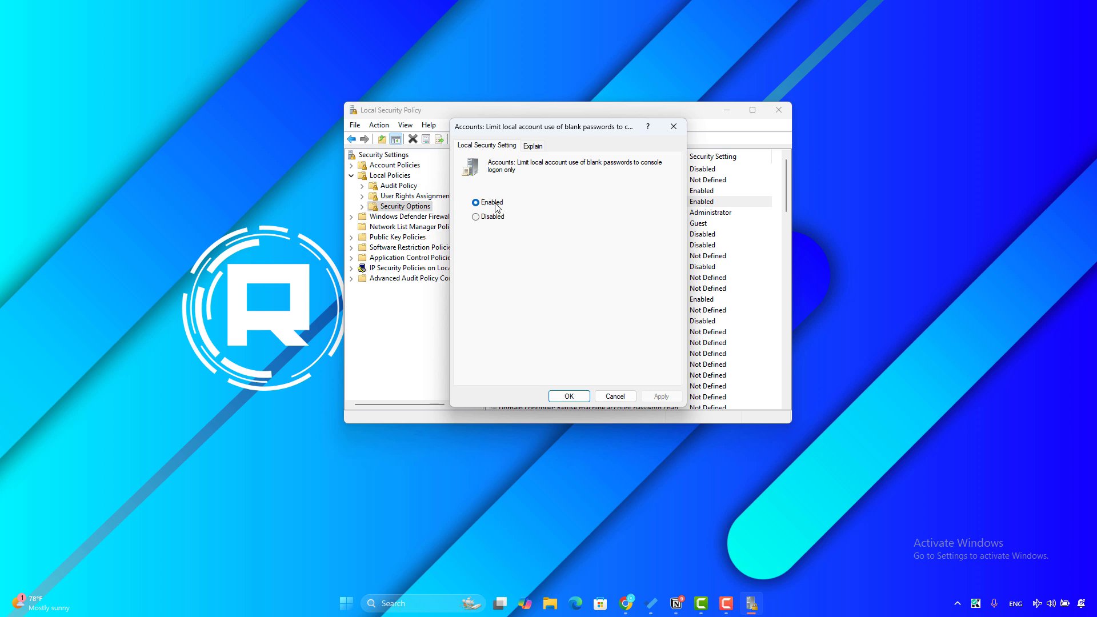
mouse_move(675, 406)
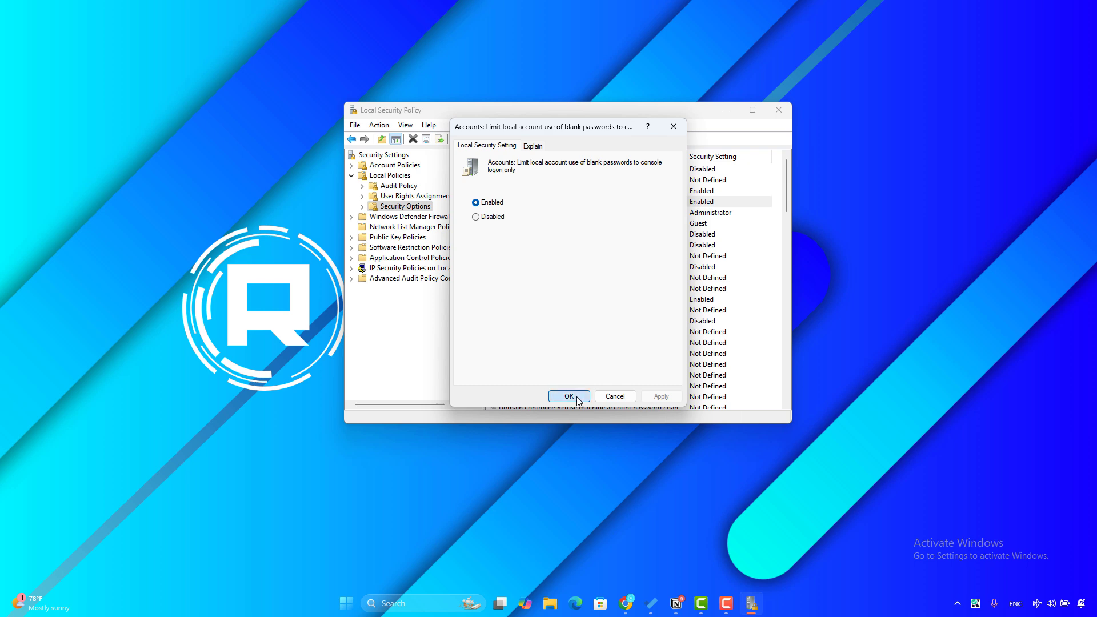
left_click(568, 397)
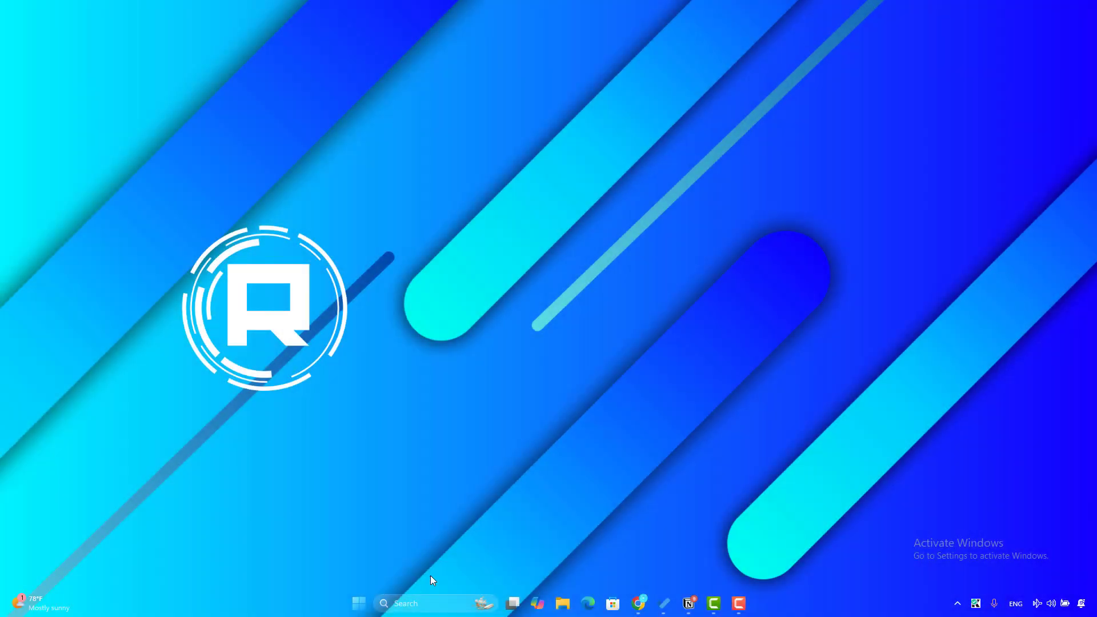
Go to the Network & internet page in Windows Settings from the taskbar.
left_click(751, 604)
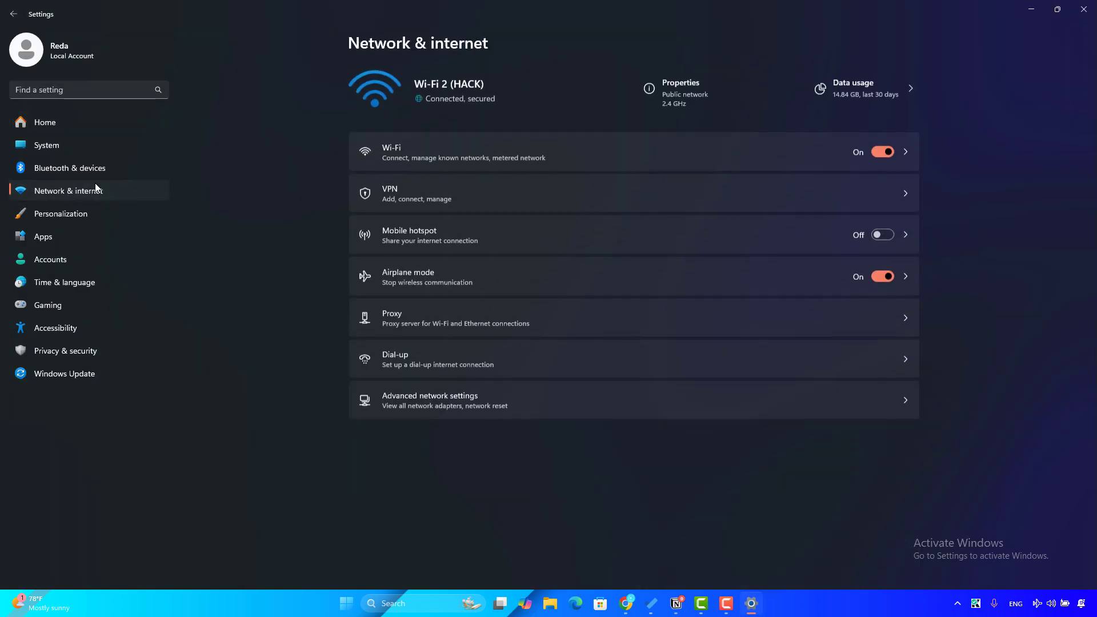
mouse_move(333, 399)
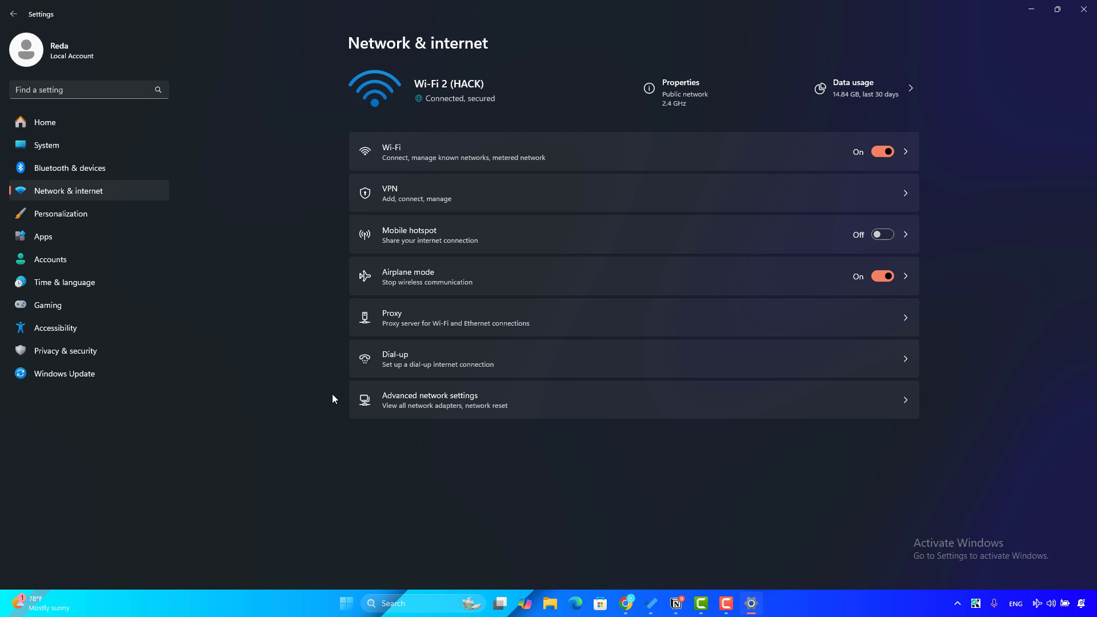
mouse_move(404, 426)
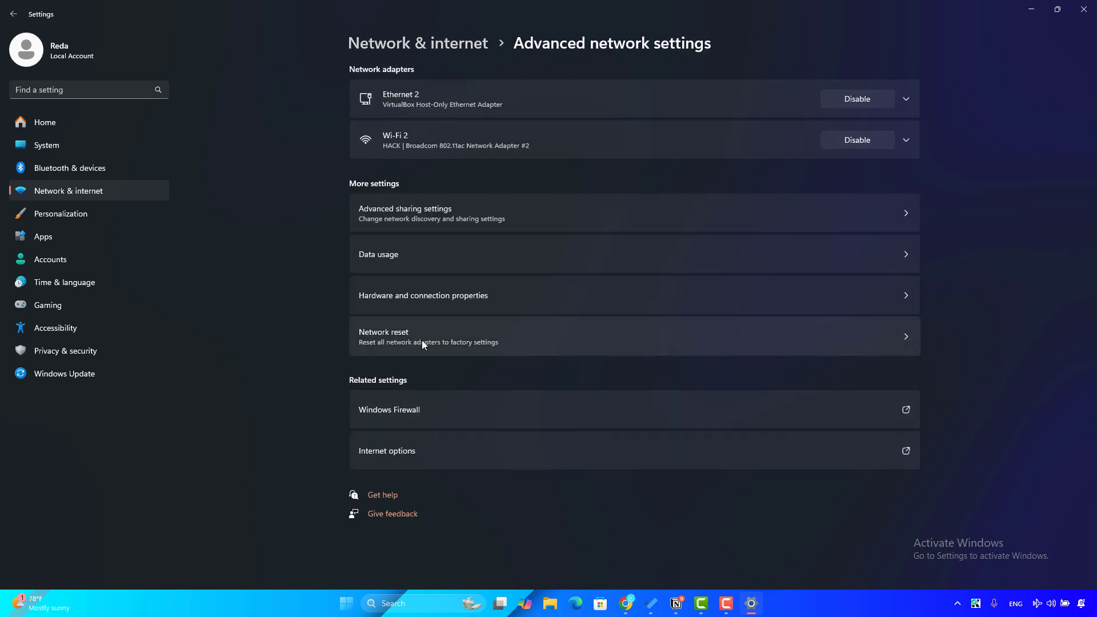
Go to the Network reset page from Advanced network settings.
left_click(423, 336)
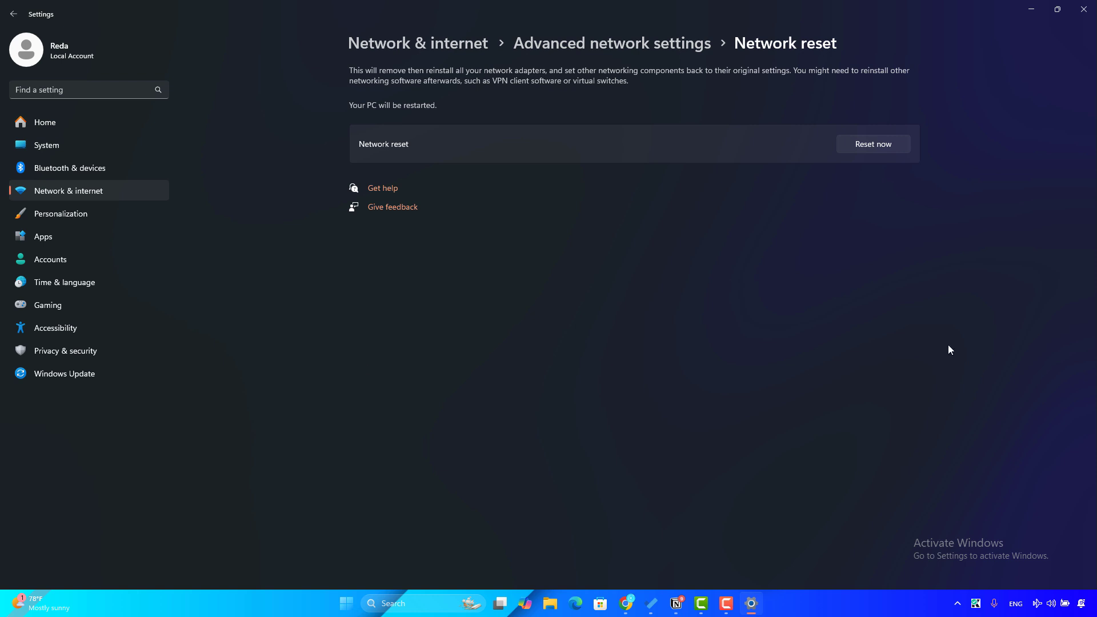
mouse_move(524, 114)
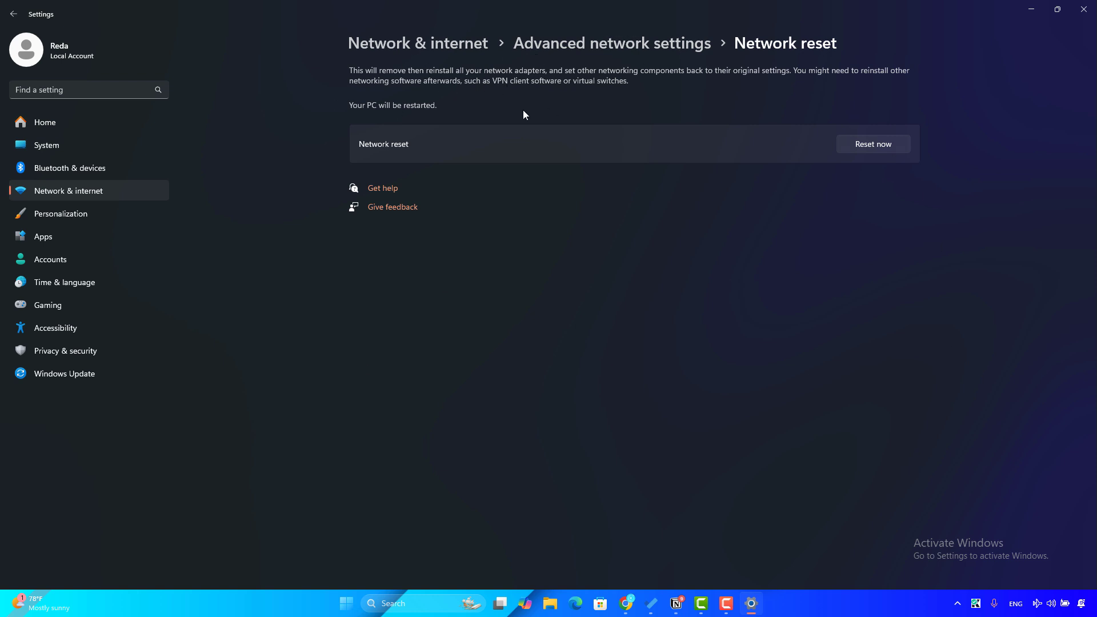
mouse_move(587, 86)
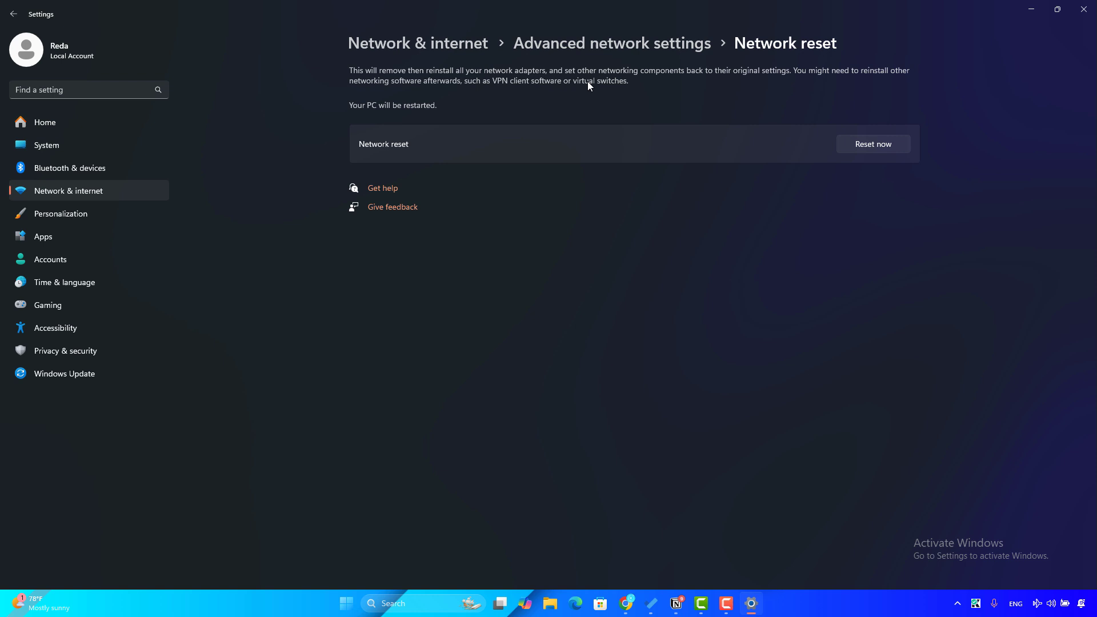
mouse_move(692, 96)
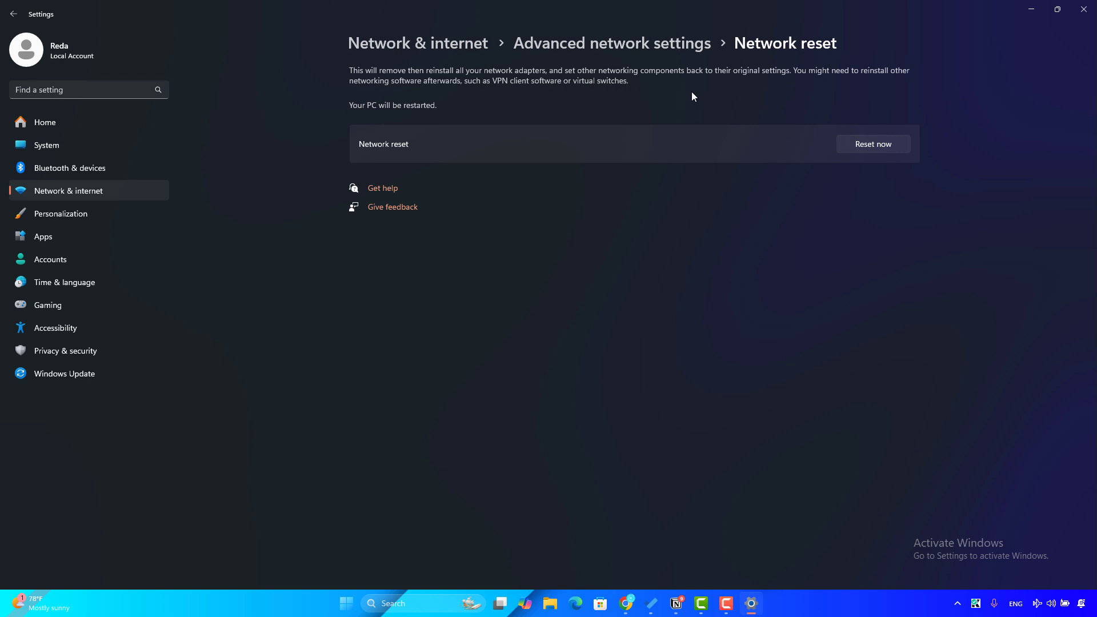
mouse_move(958, 129)
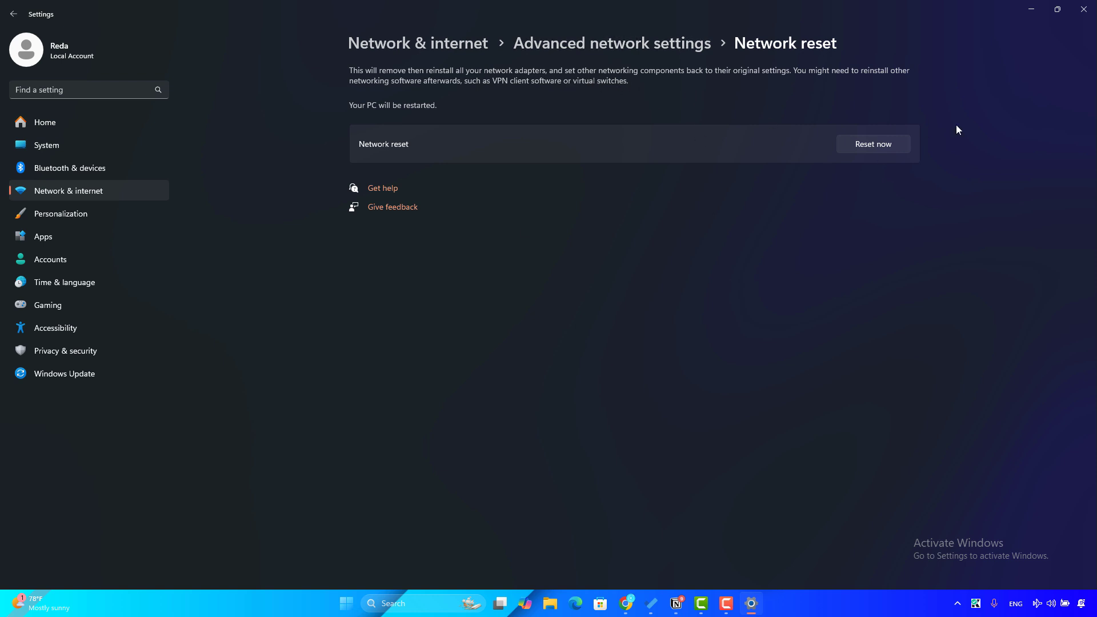
mouse_move(371, 90)
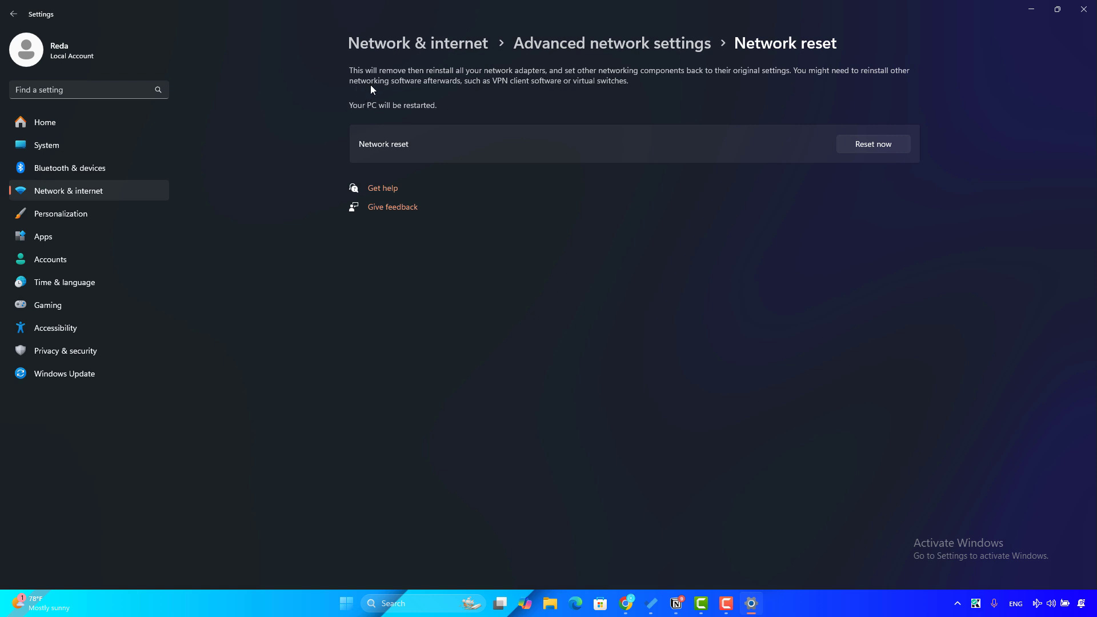
mouse_move(481, 89)
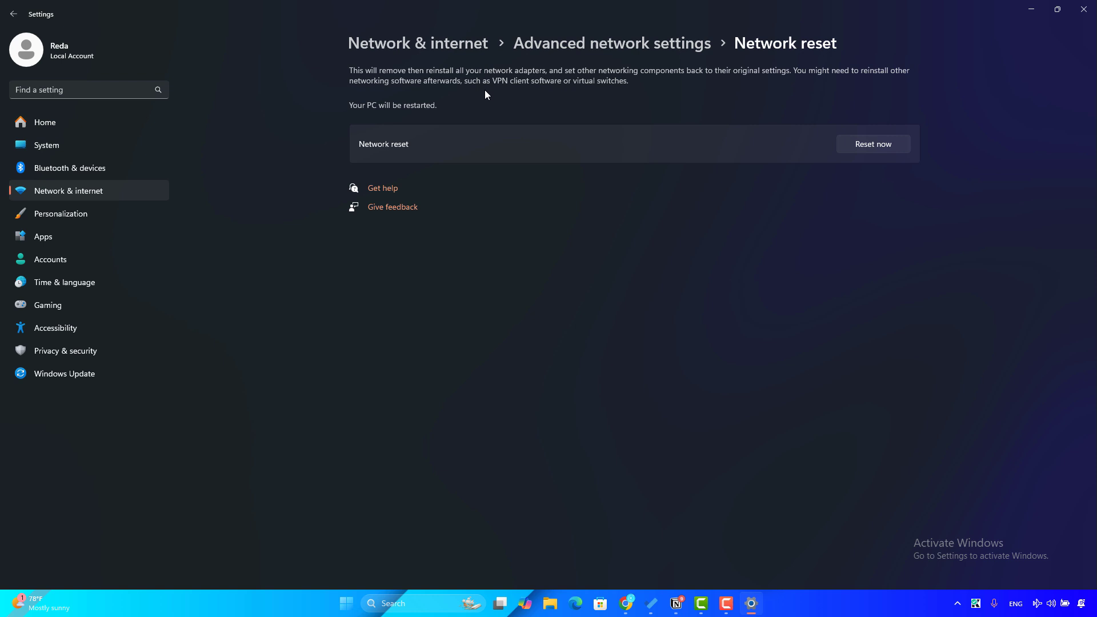
mouse_move(1008, 186)
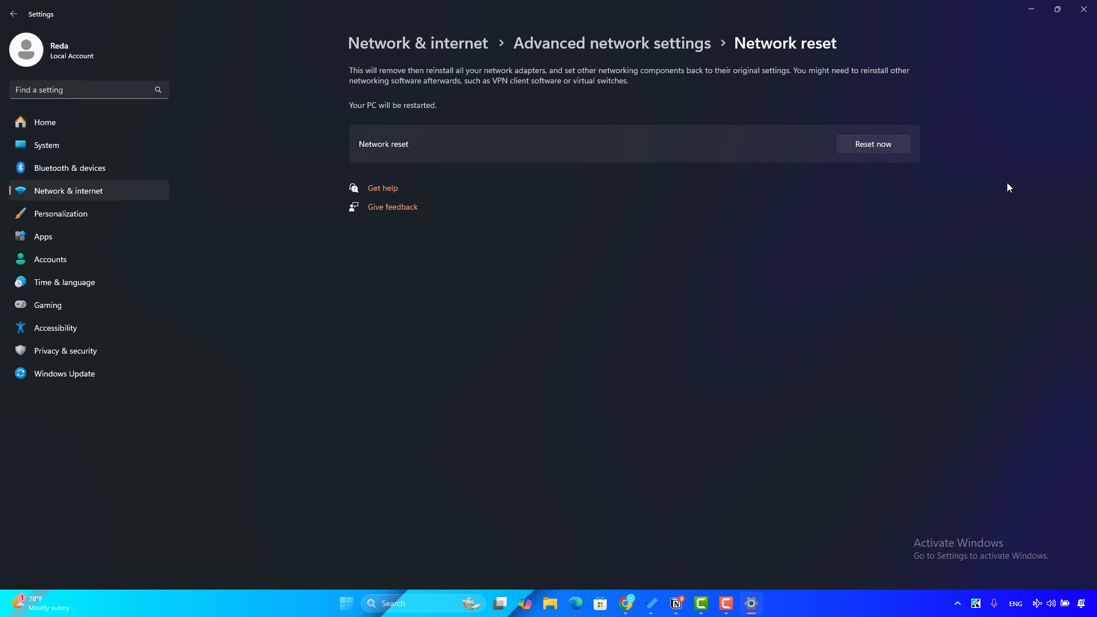
Choose Reset now to bring up the network reset confirmation prompt.
left_click(872, 144)
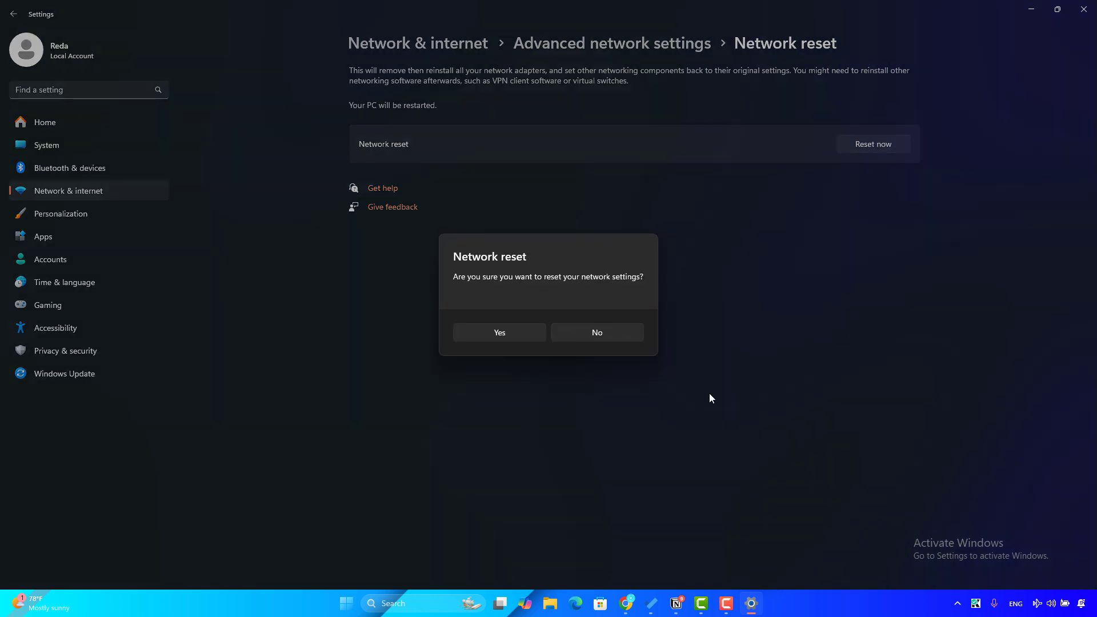
mouse_move(495, 287)
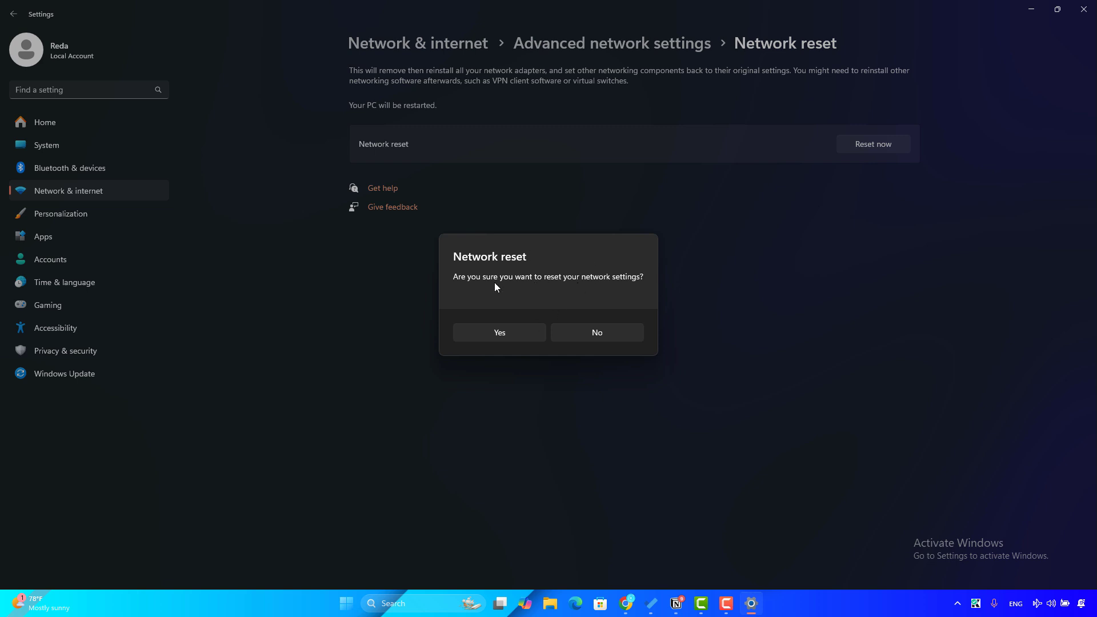
mouse_move(325, 338)
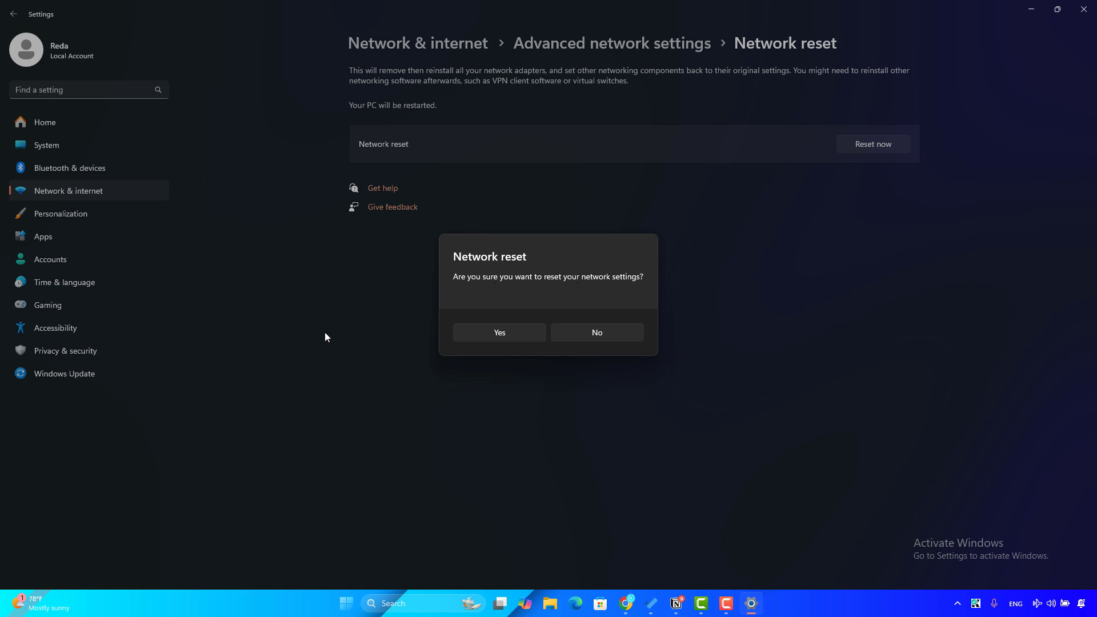
mouse_move(1046, 333)
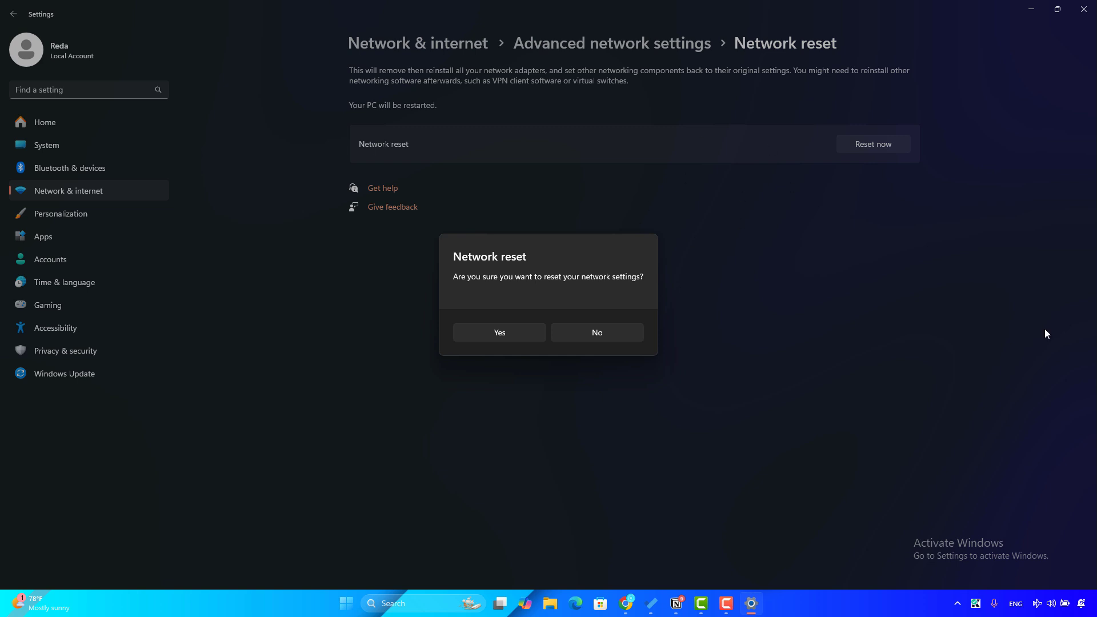
mouse_move(452, 400)
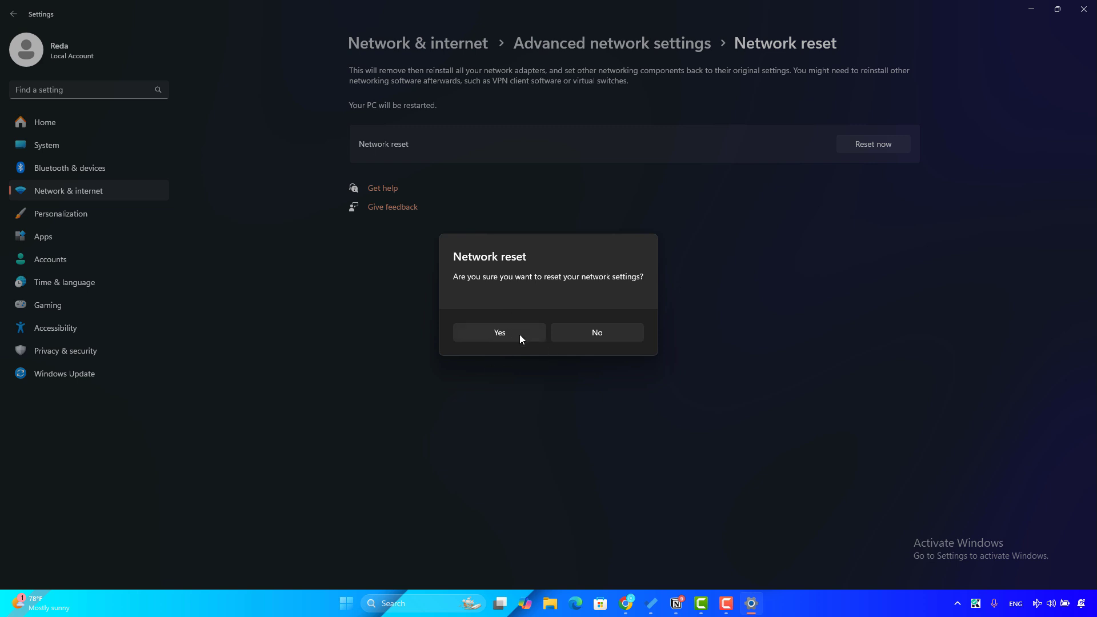
mouse_move(333, 607)
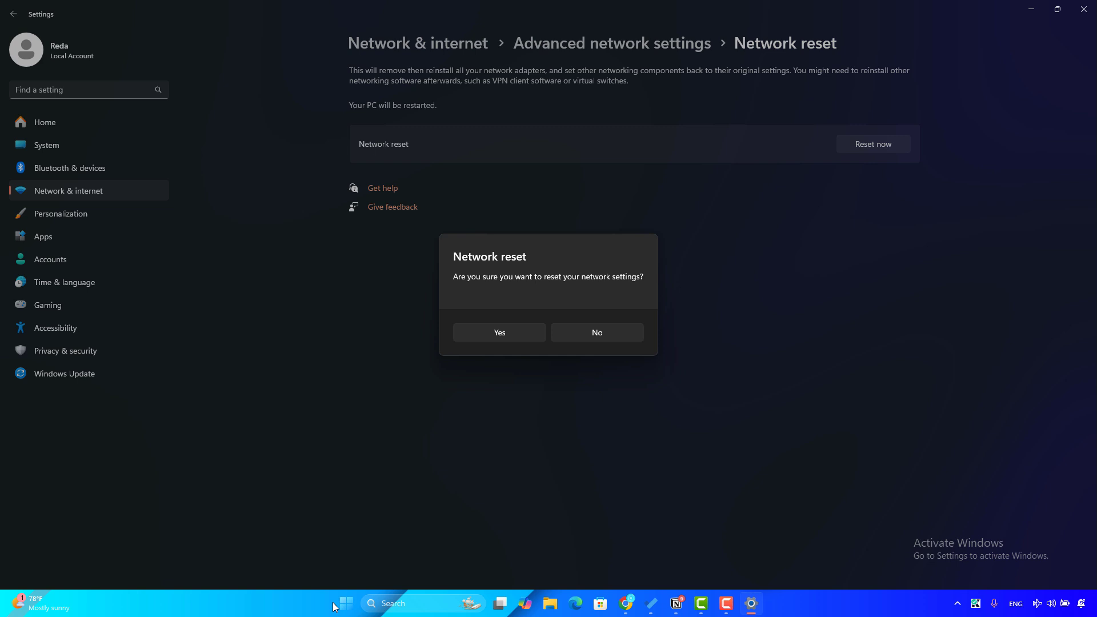